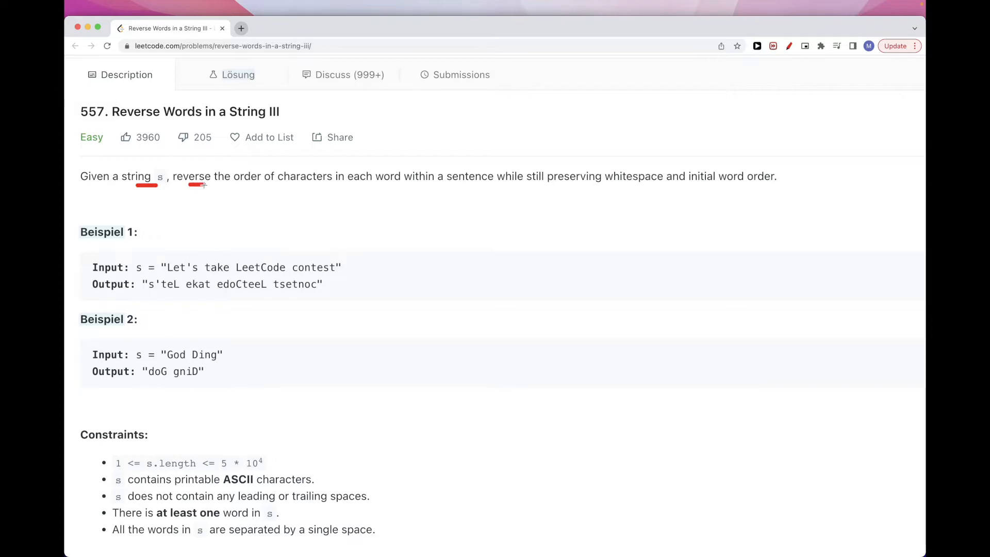
mouse_move(393, 184)
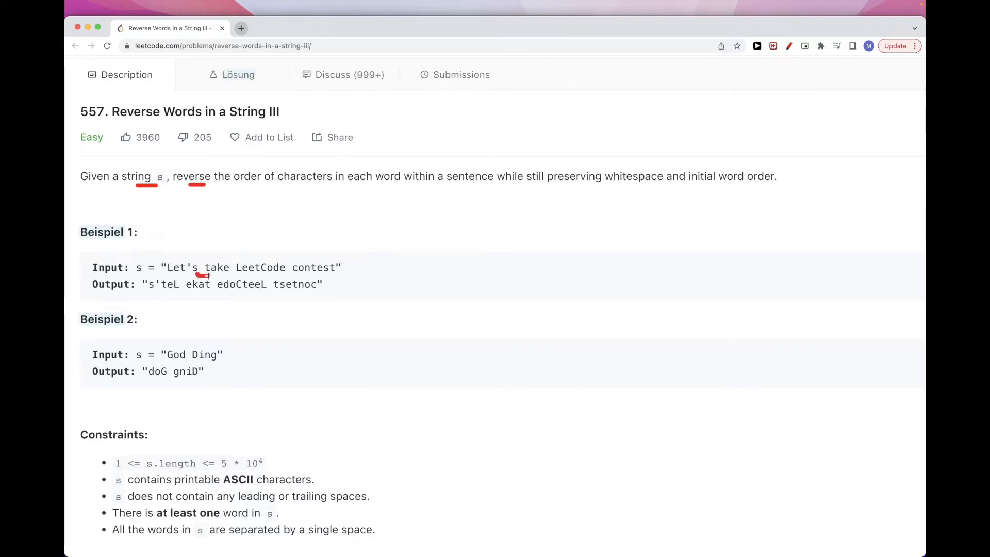
mouse_move(542, 187)
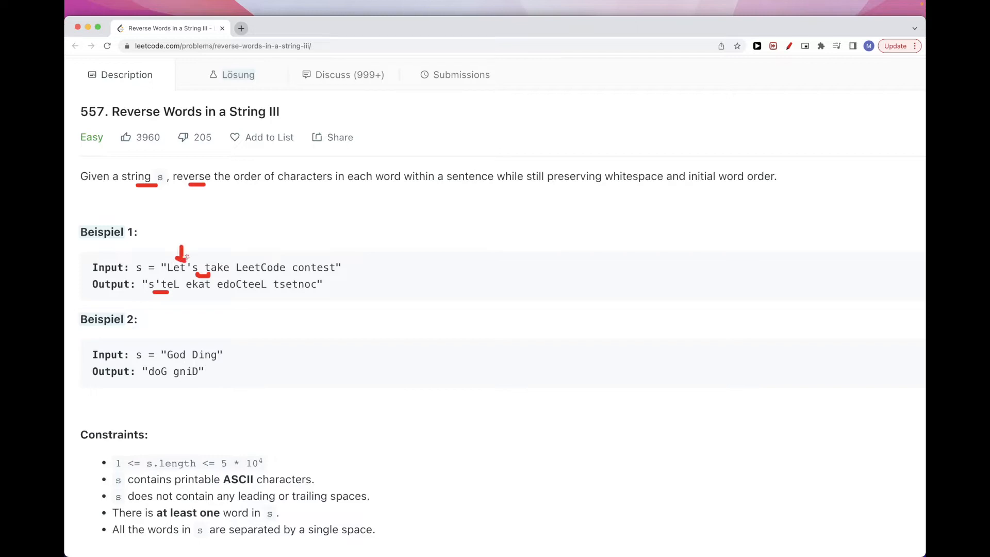
mouse_move(221, 343)
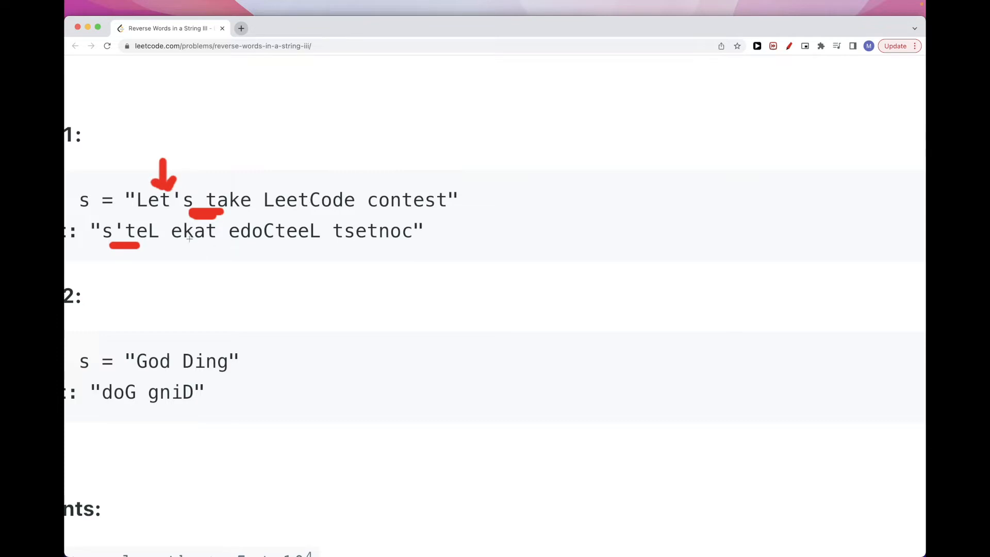
Step: Split s into words and loop over them, collecting each word reversed with [::-1] into res
left_click_drag(177, 250, 214, 249)
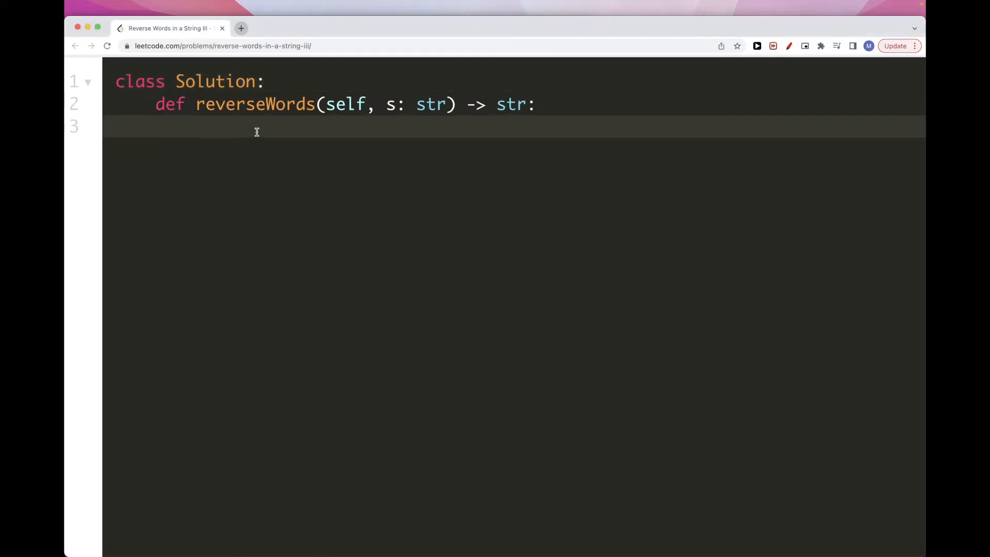
type("s.split(\"")
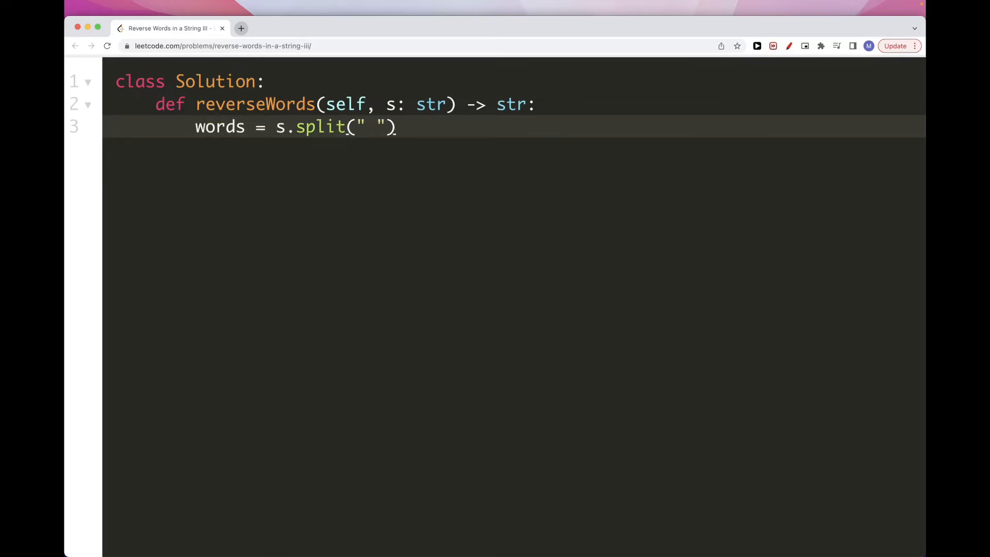
key("Enter")
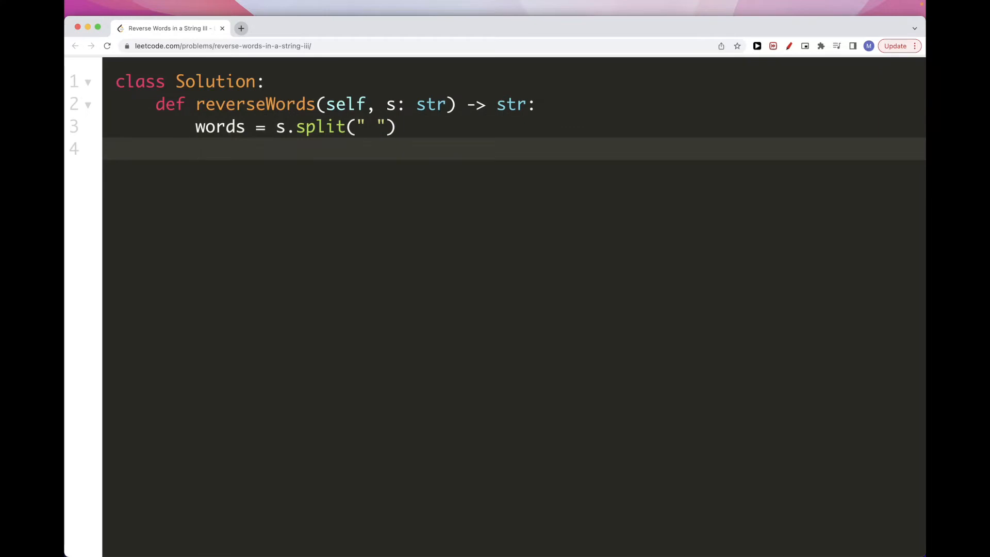
type("for w in words:")
type("re")
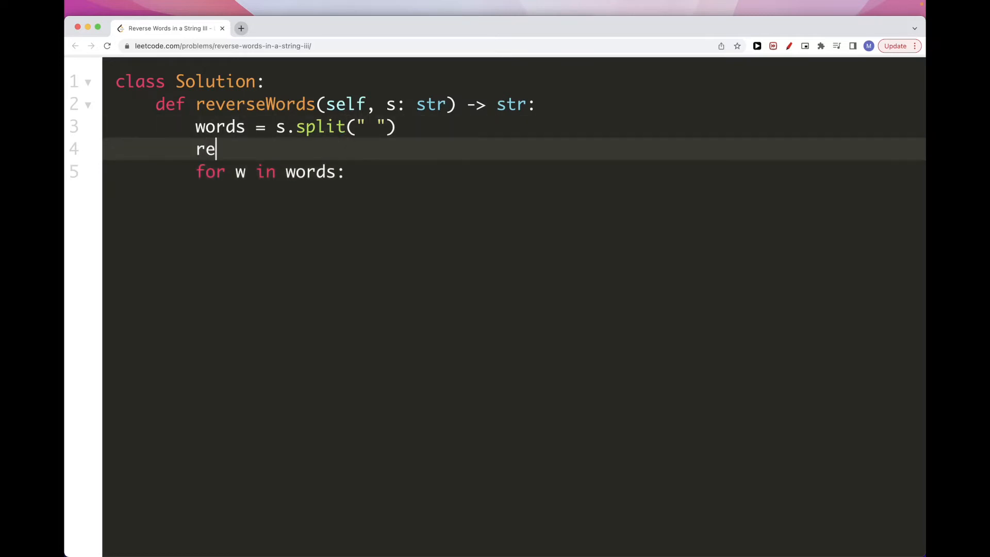
type("s = []")
type("res.append")
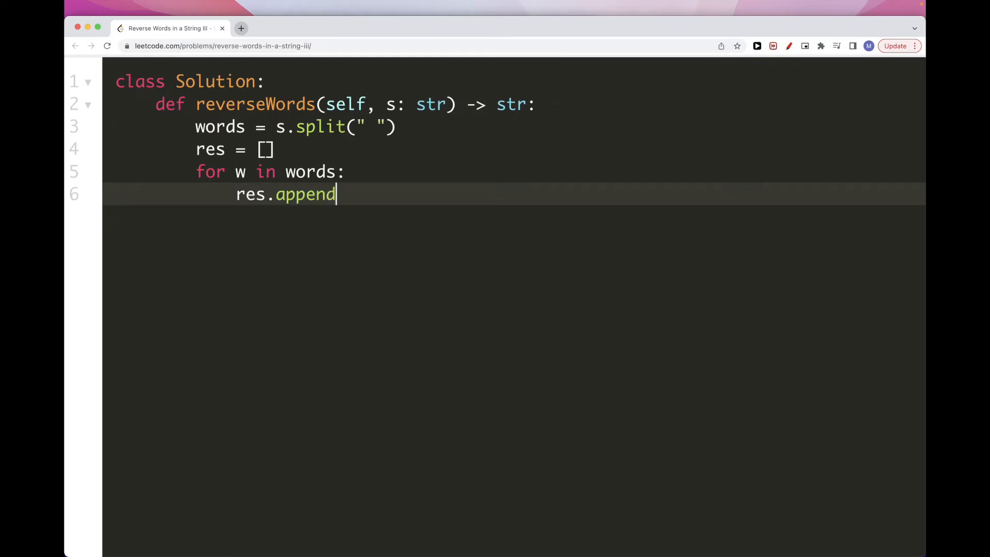
type("()")
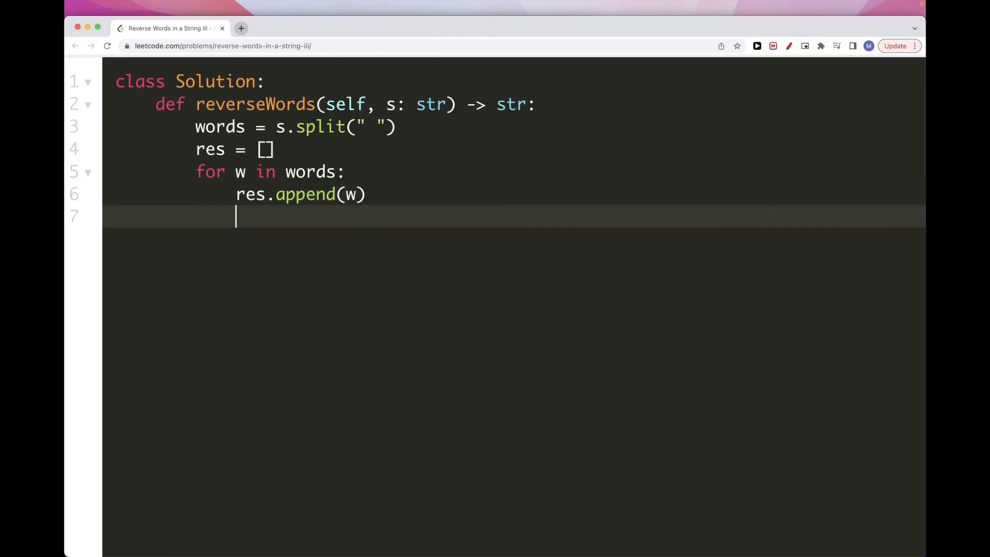
type("return")
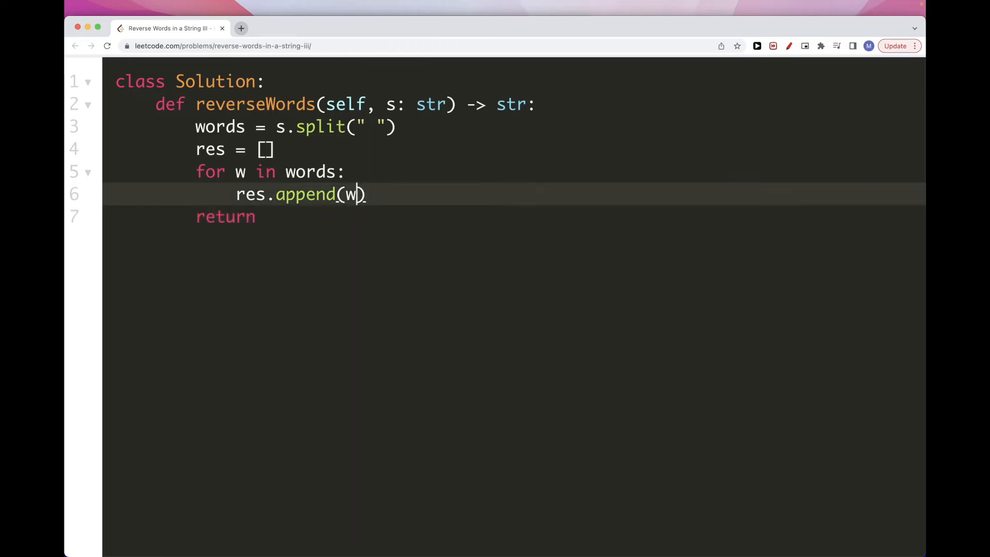
type("[::-1]")
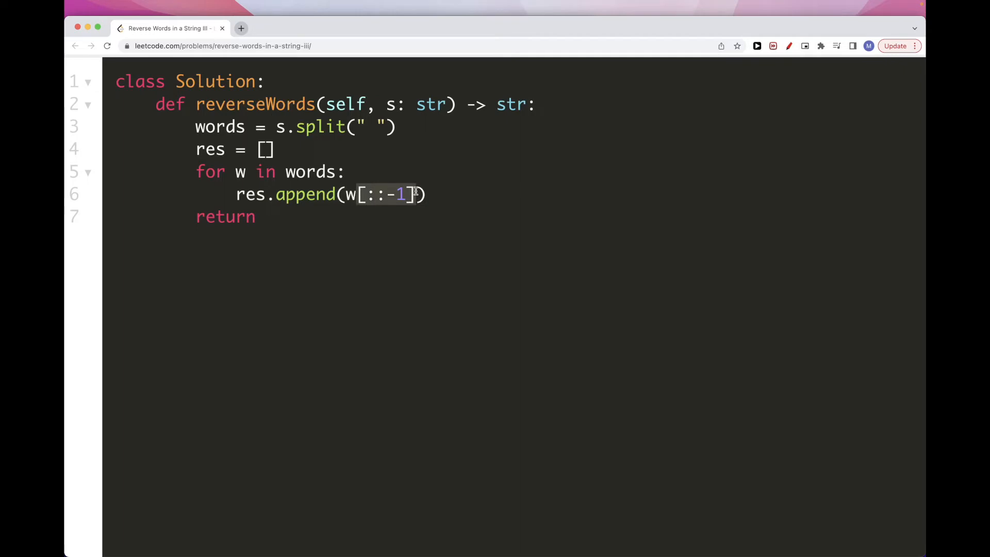
Step: Make the last line return " ".join(res)
type("re")
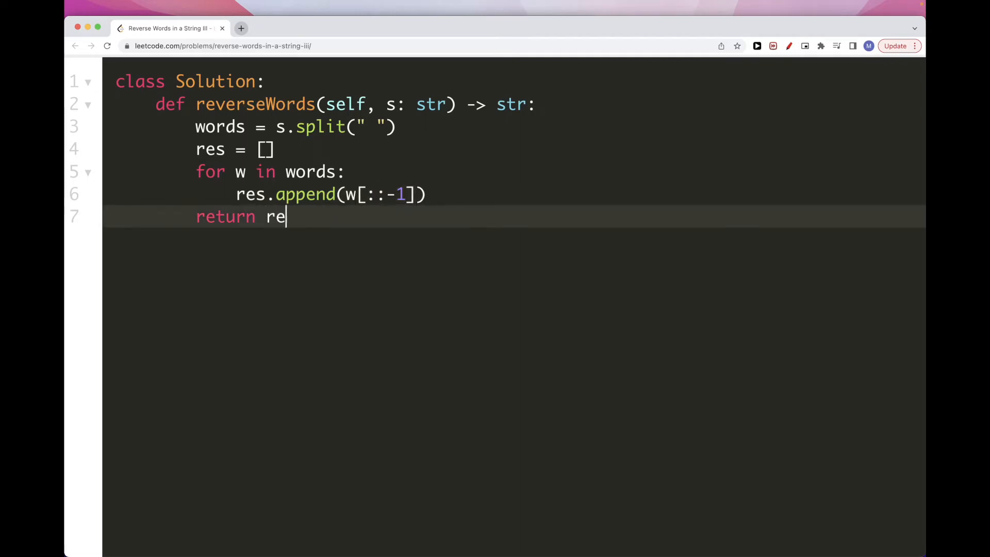
type("s")
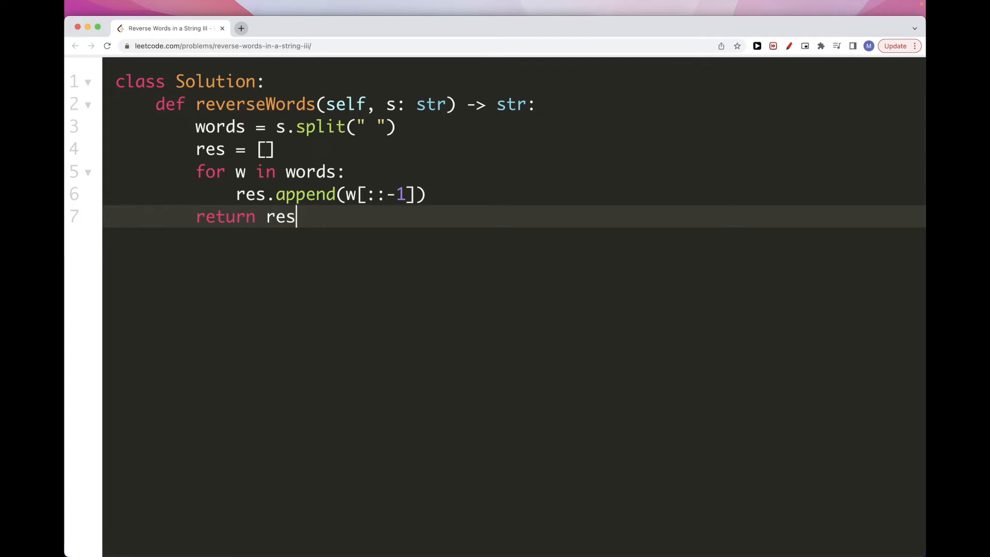
mouse_move(354, 182)
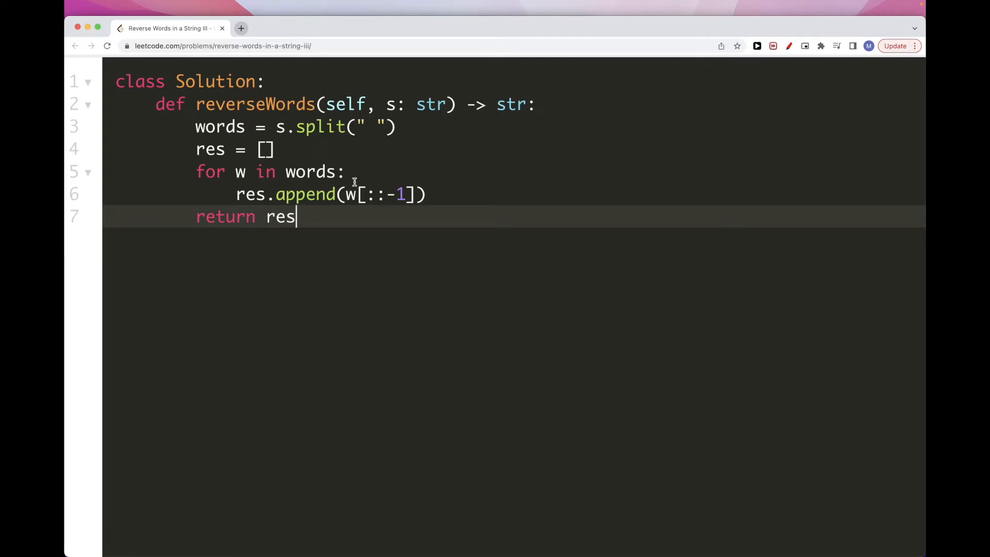
mouse_move(299, 127)
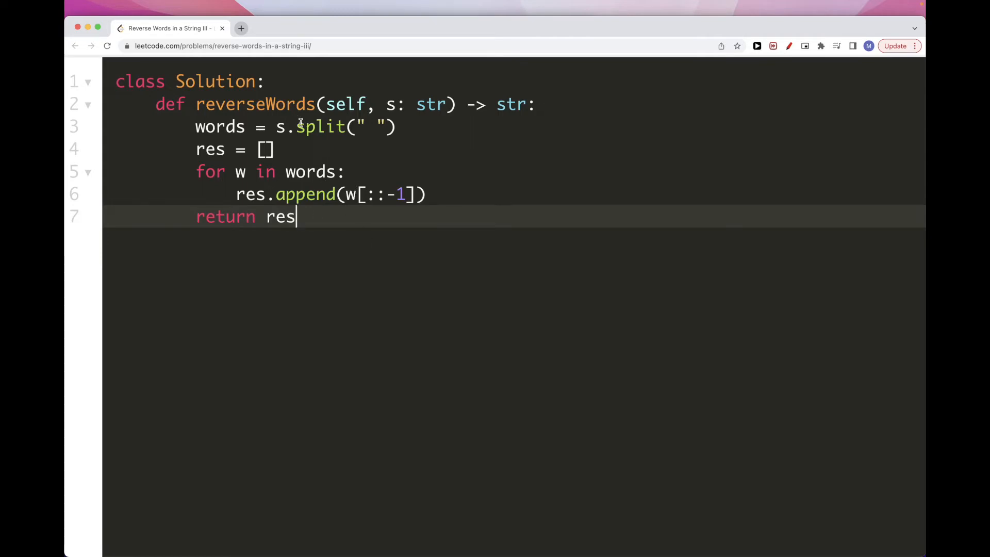
mouse_move(339, 160)
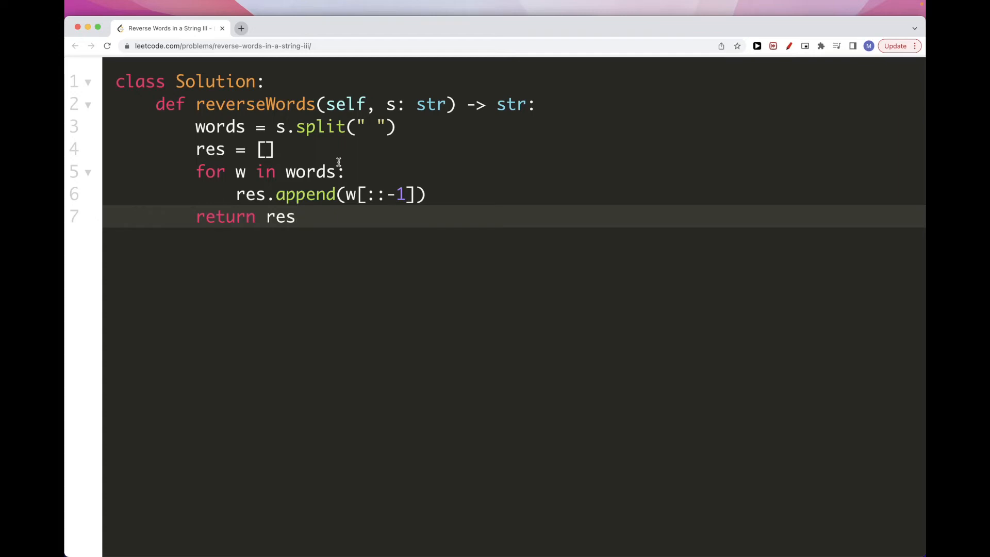
mouse_move(357, 210)
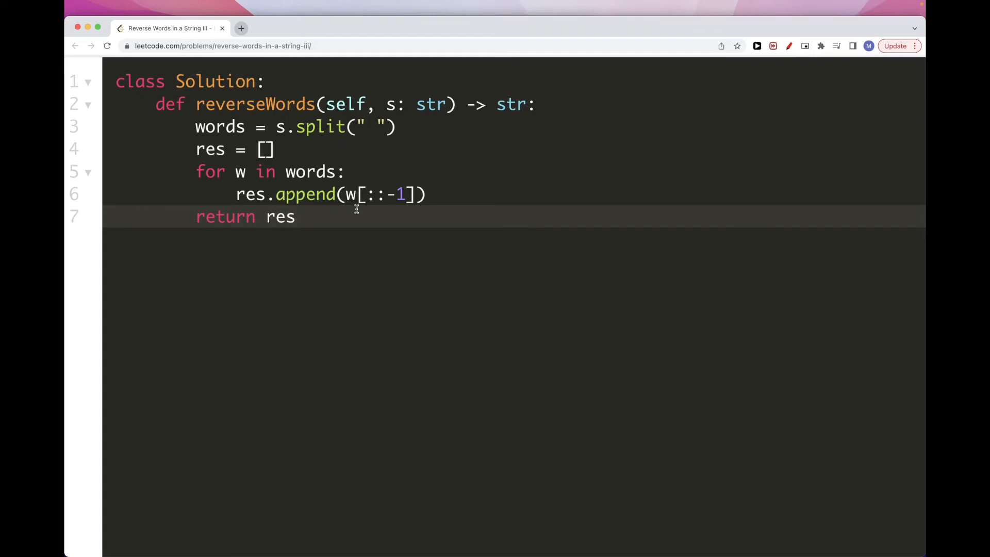
type(".")
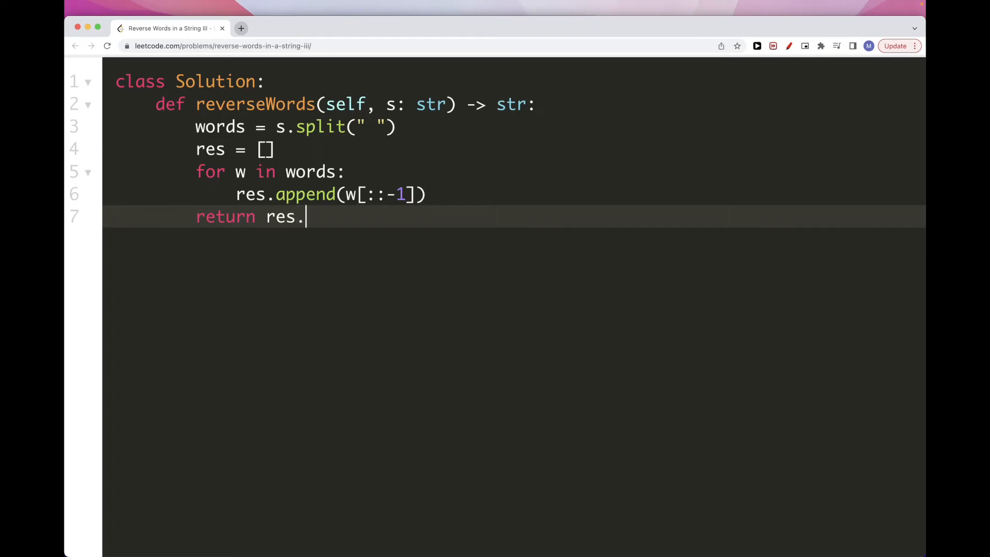
key("Backspace")
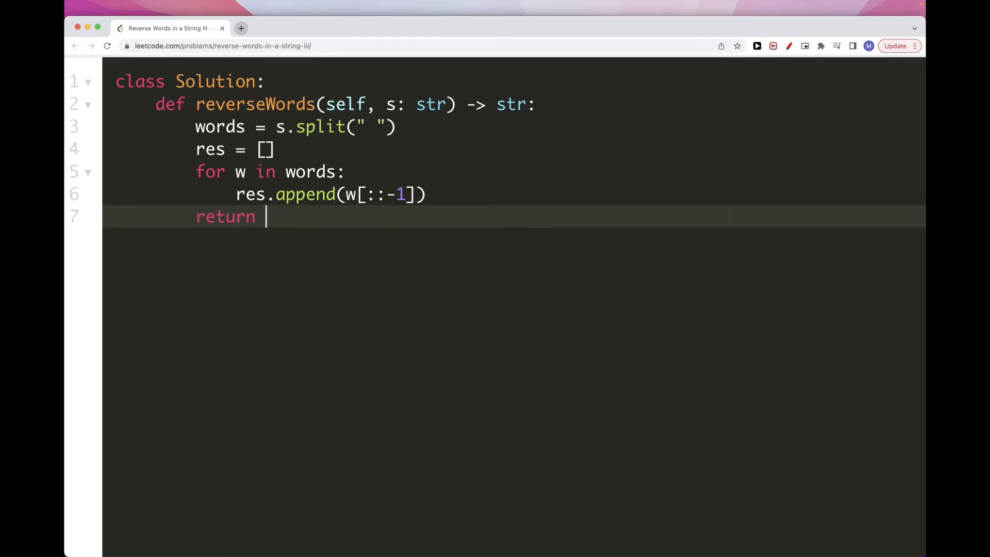
type("\"join")
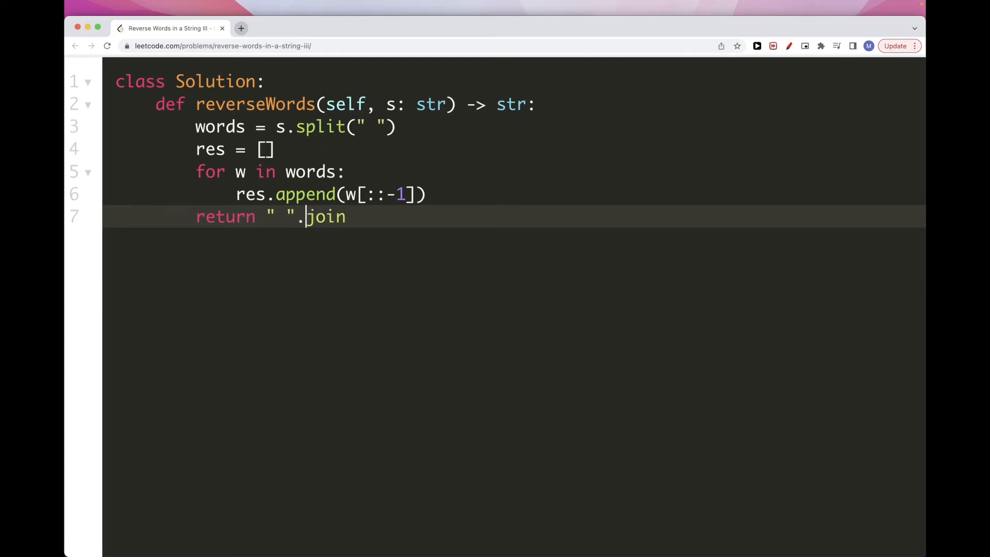
type("(res)")
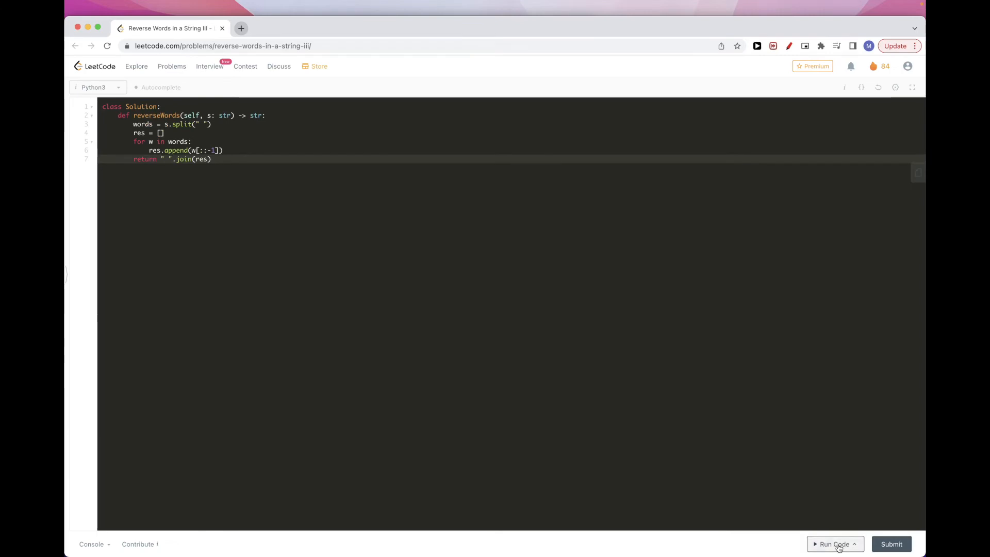
Step: Run the loop-based solution on the example case, confirm Accepted, and submit it
left_click(835, 544)
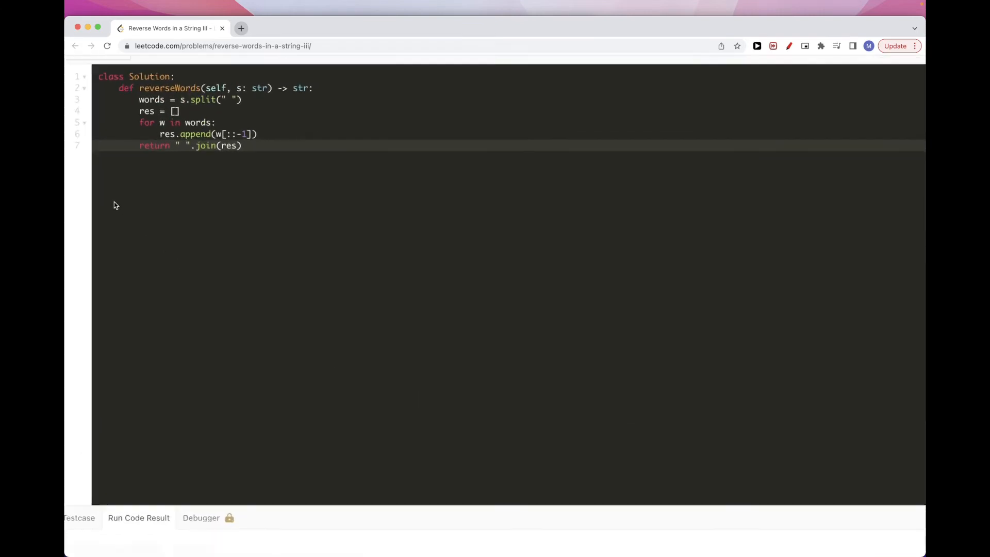
left_click(832, 544)
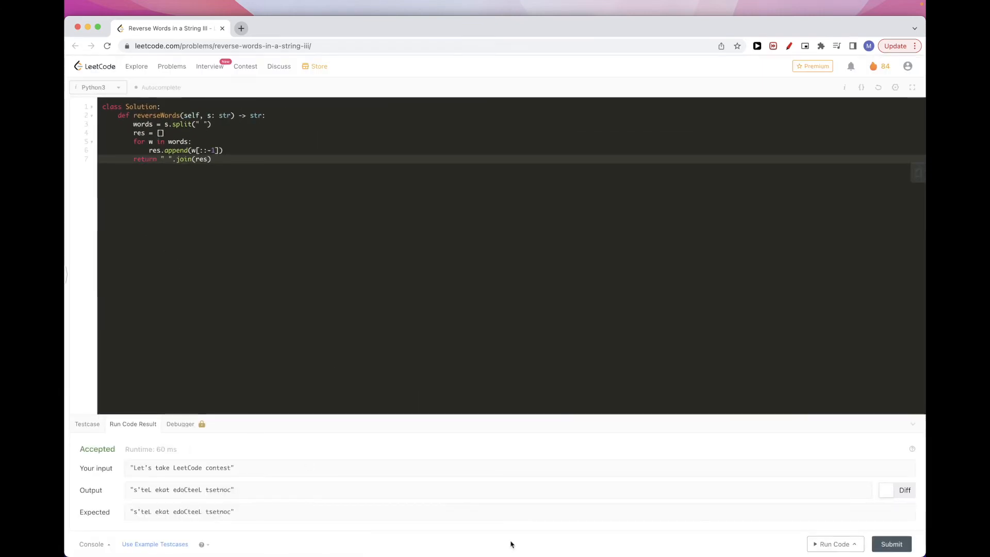
left_click(891, 543)
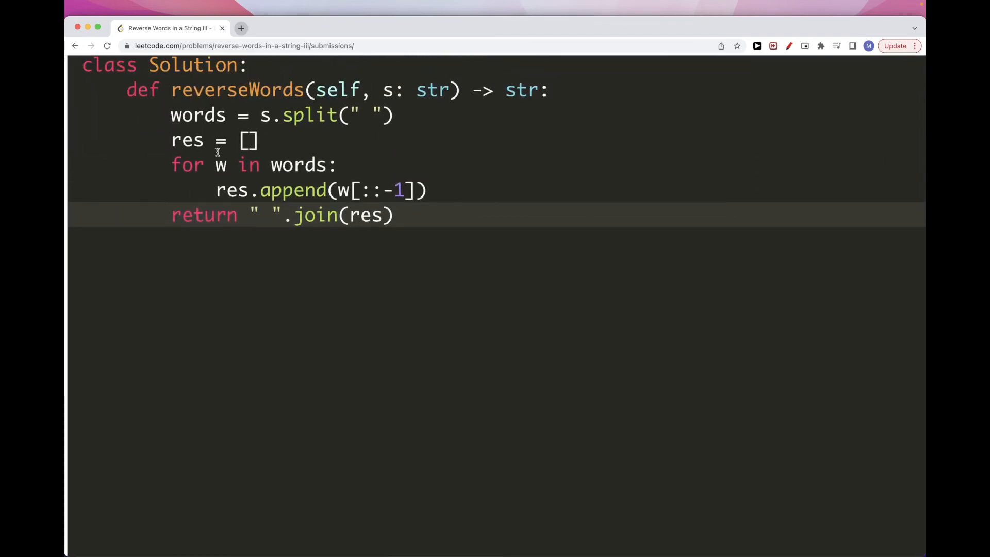
mouse_move(234, 174)
type("[")
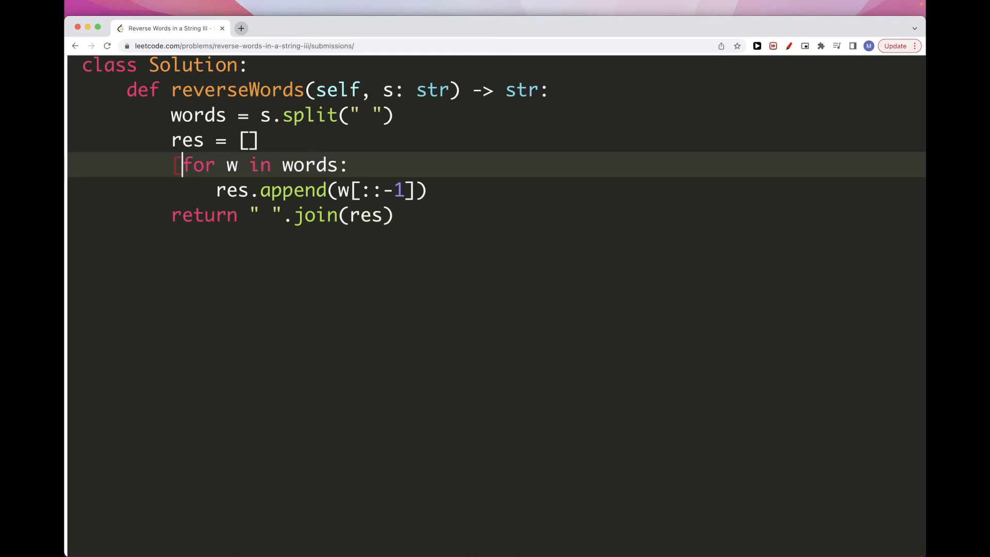
Step: Rewrite the solution as return " ".join([w[::-1] for w in s.split(" ")])
type("w[:")
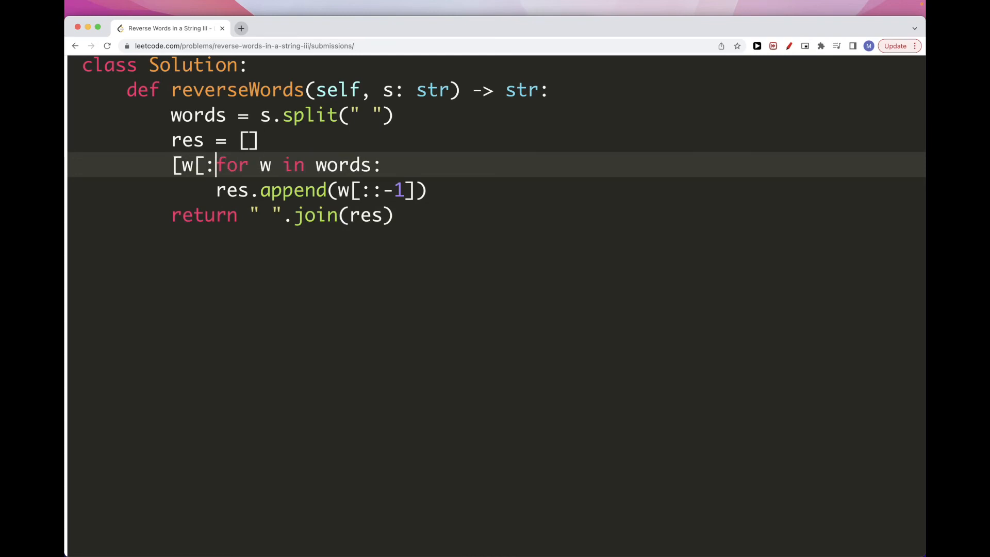
type(":-1]")
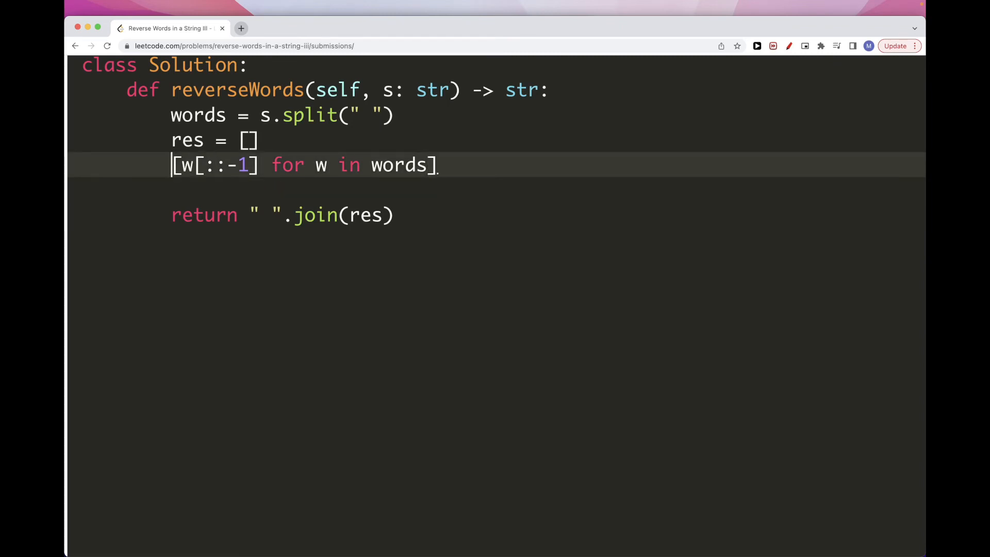
type("\" \".")
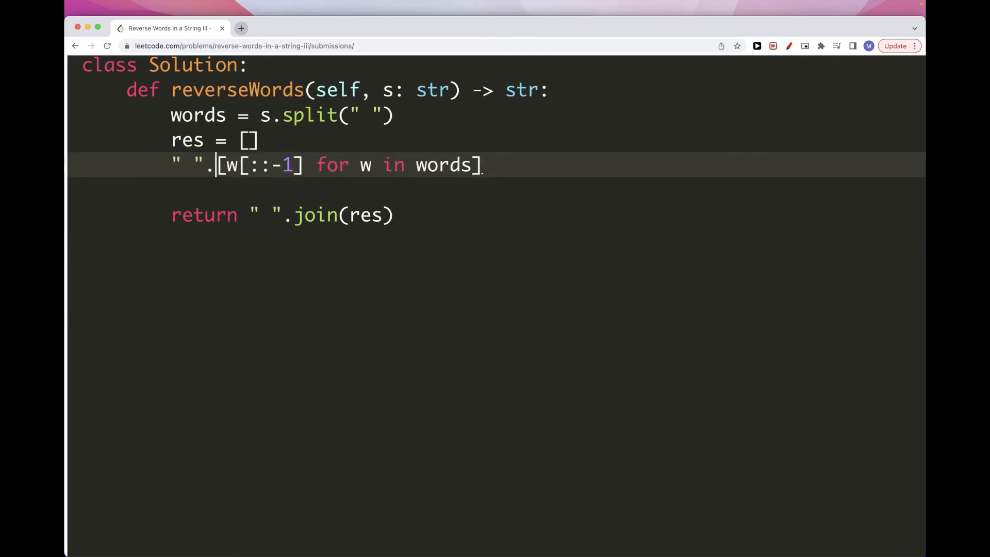
type("join(")
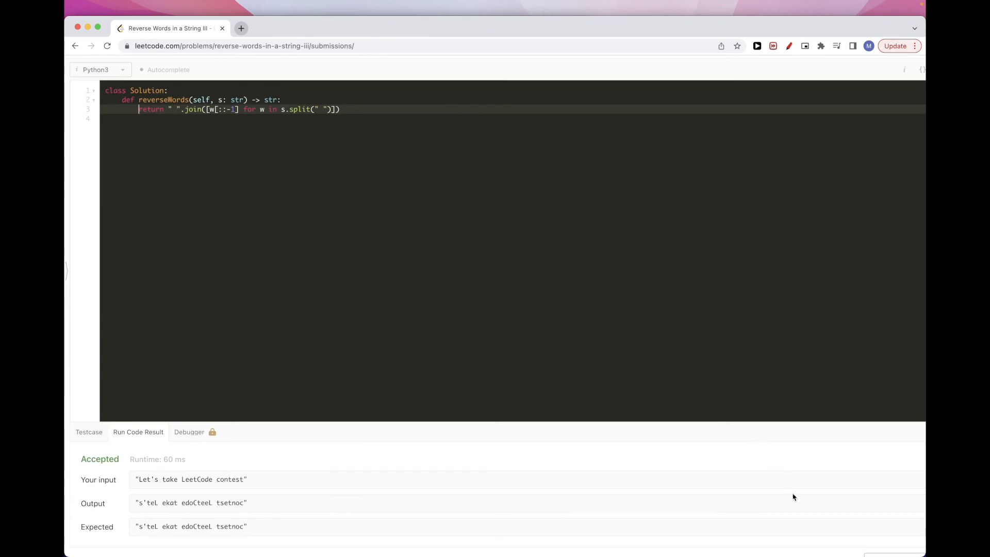
Step: Run the one-line solution on the example, then submit it for a 49 ms success
left_click(833, 543)
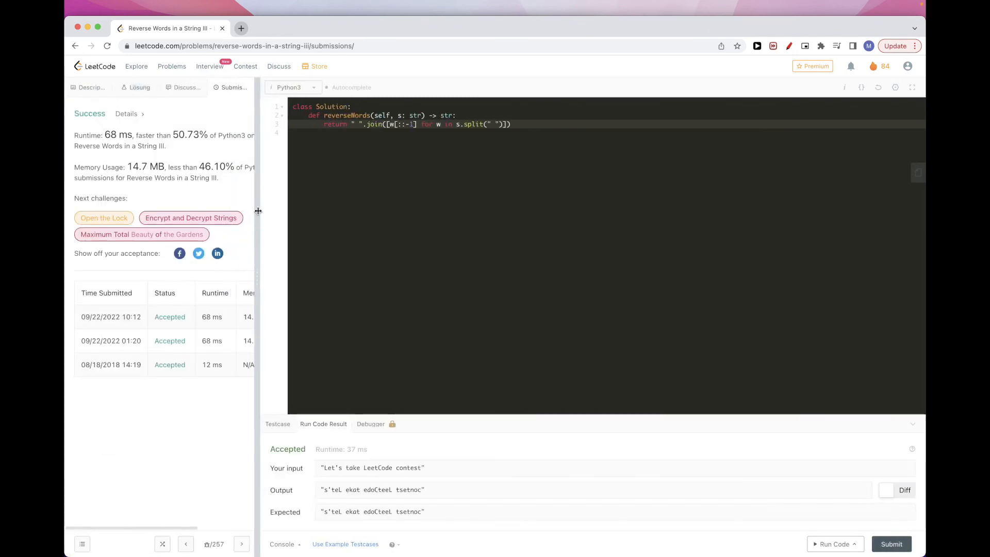
left_click(890, 544)
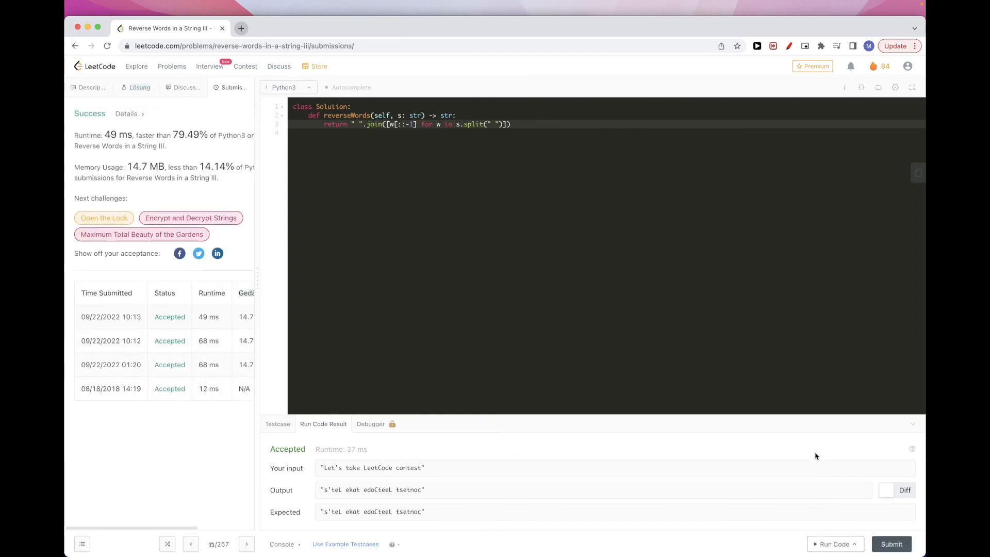
mouse_move(670, 322)
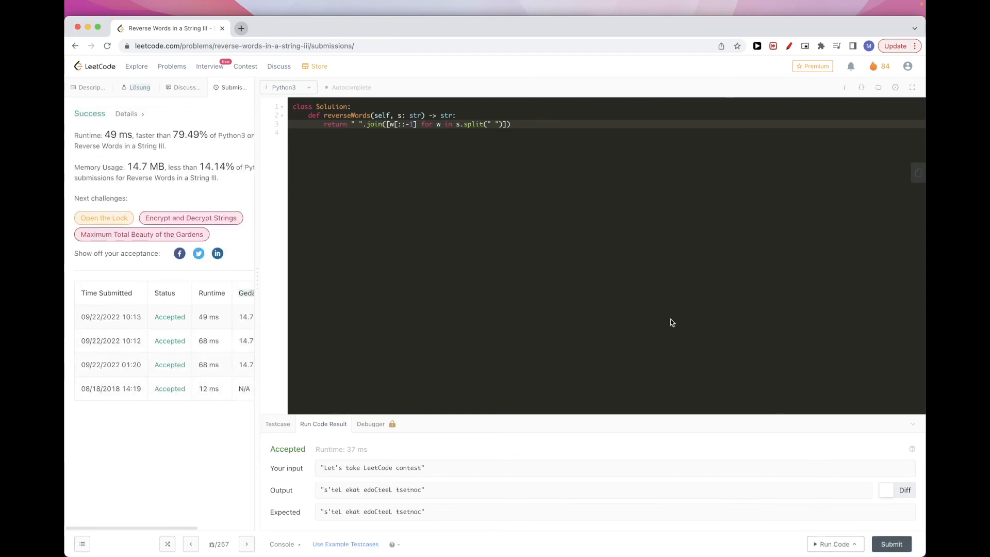